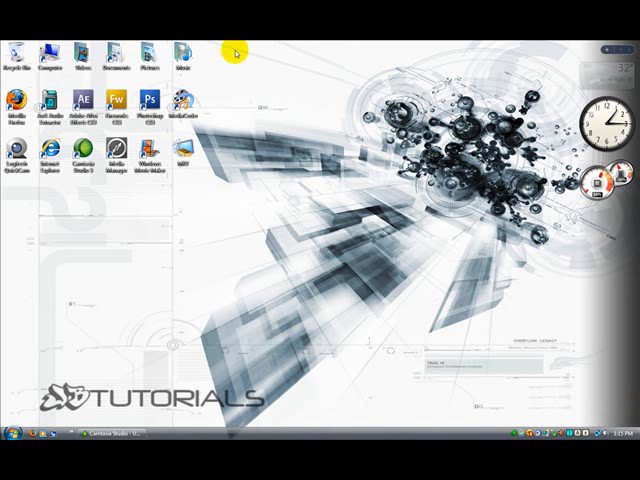
mouse_move(240, 68)
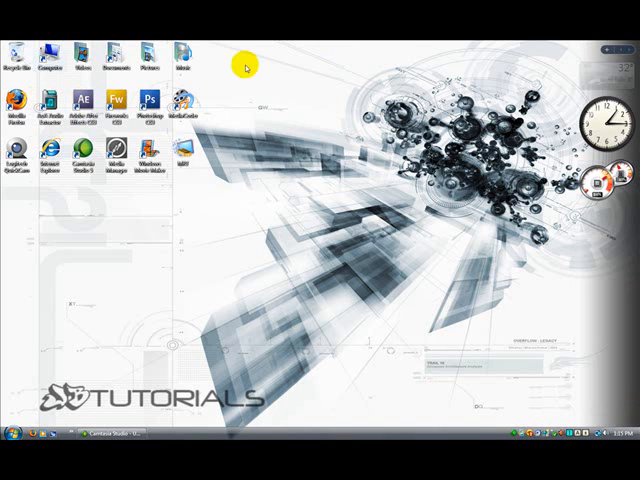
mouse_move(410, 40)
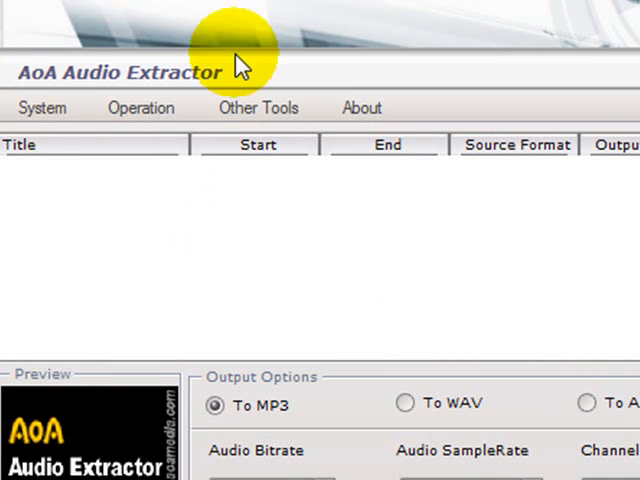
Step: Scroll through AoA Audio Extractor's MP3 output settings and desktop output path
scroll(down, 3)
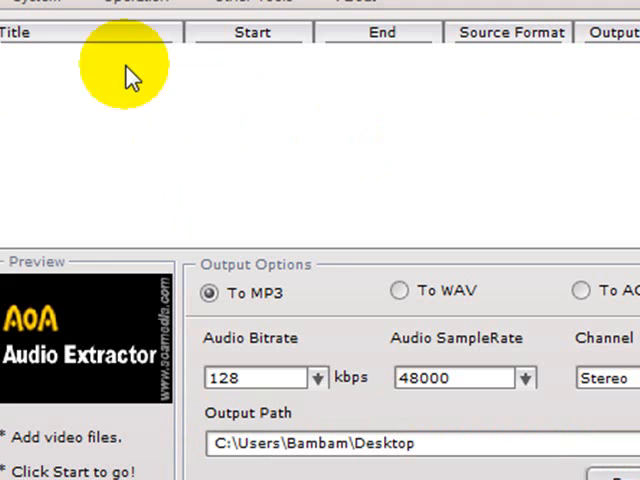
mouse_move(588, 400)
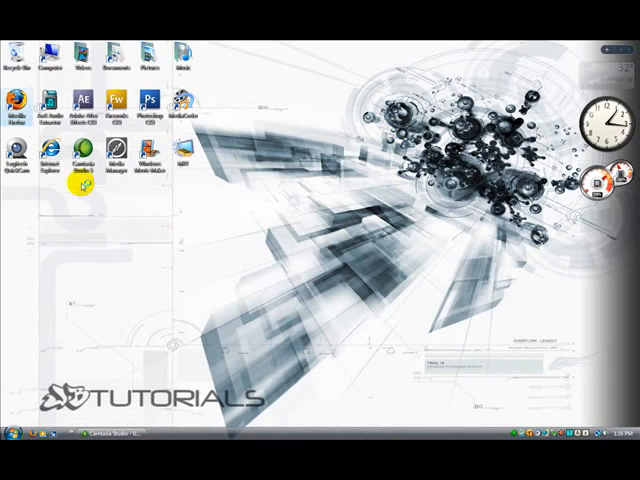
mouse_move(315, 292)
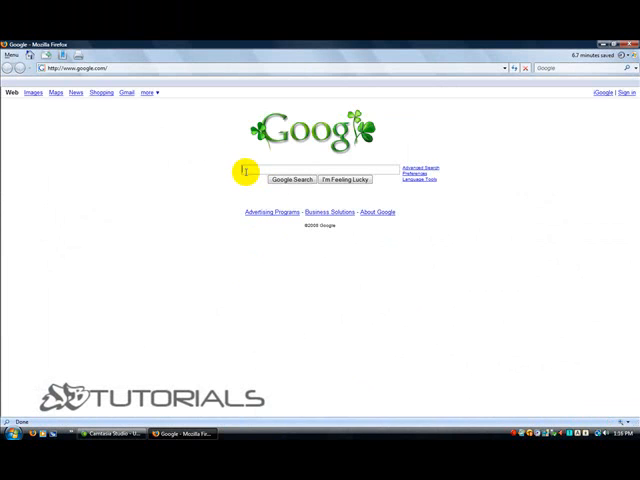
Step: Search Google for 'Aoa audio extractor'
text(And)
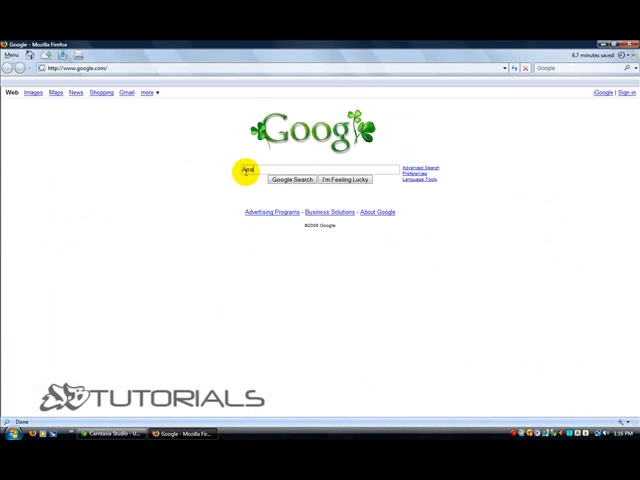
text(audo)
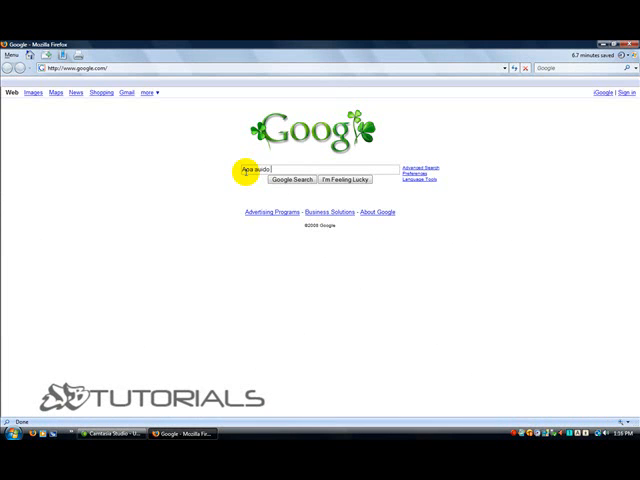
text(extractor)
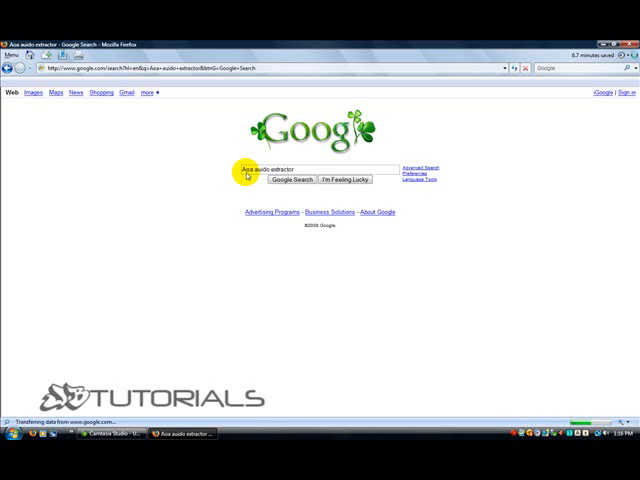
click(291, 180)
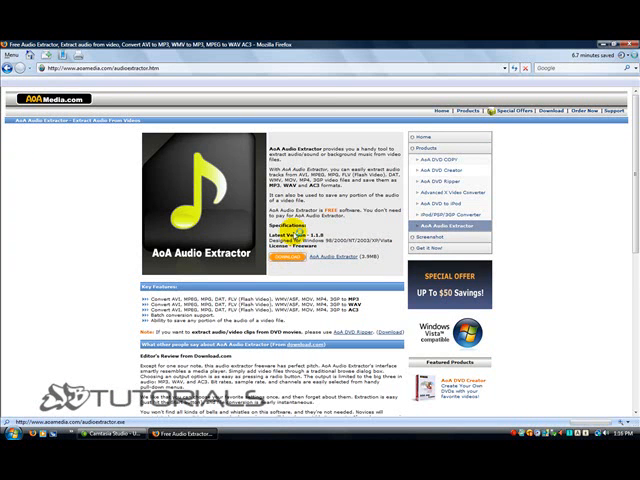
Step: Download the AoA Audio Extractor installer and save the file to disk
click(291, 256)
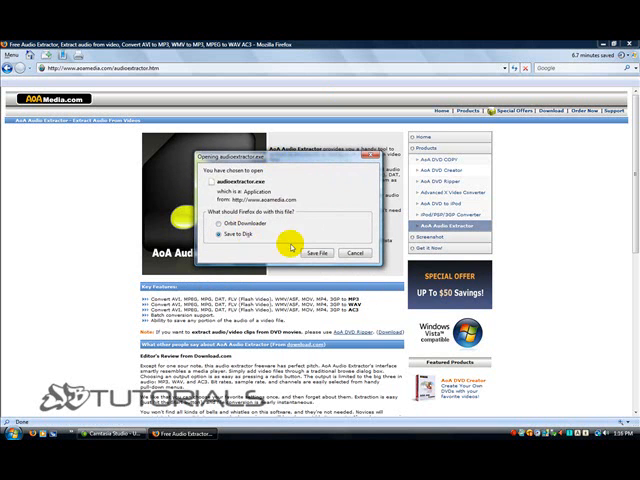
click(318, 253)
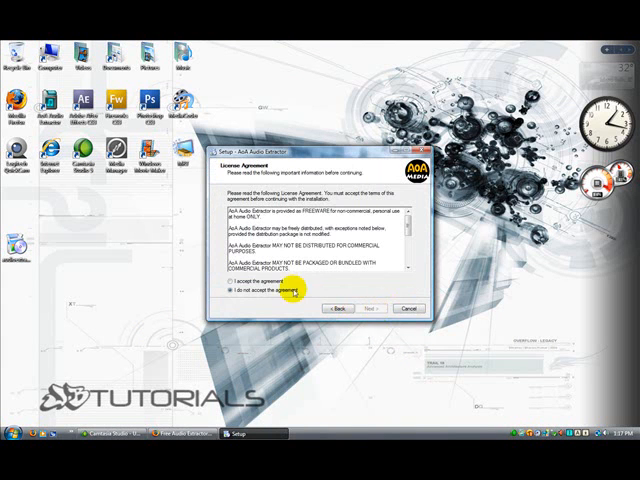
Step: Advance setup past license, Start Menu folder and desktop icon pages, then cancel
click(374, 308)
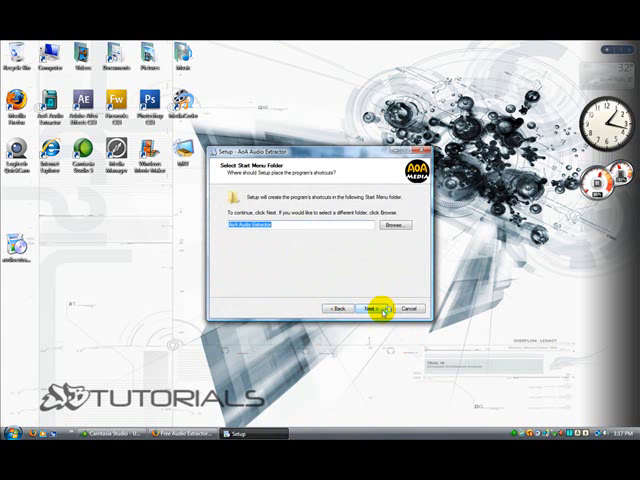
click(374, 309)
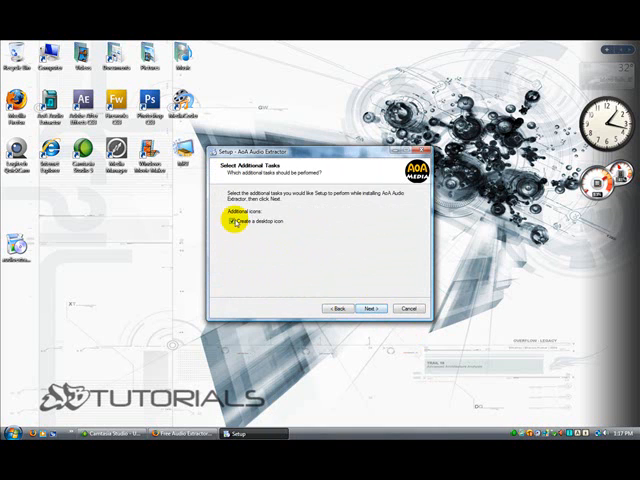
mouse_move(213, 263)
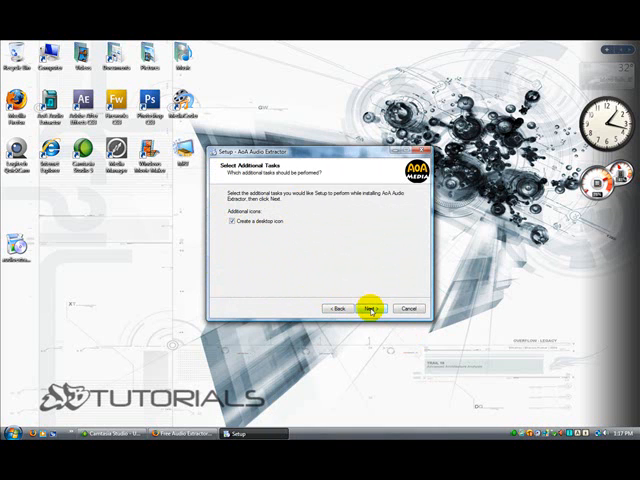
click(371, 308)
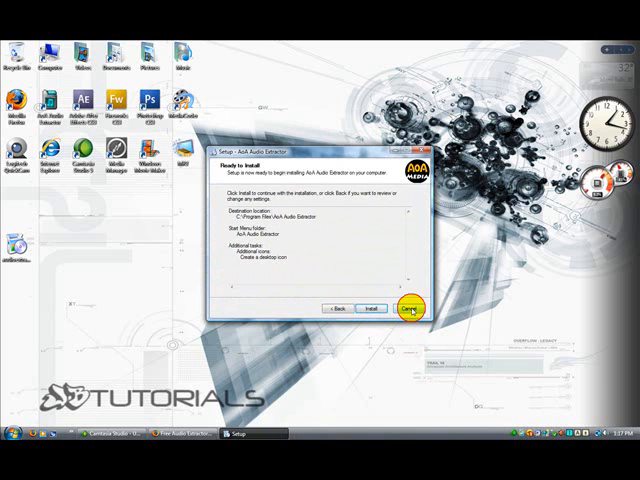
click(412, 308)
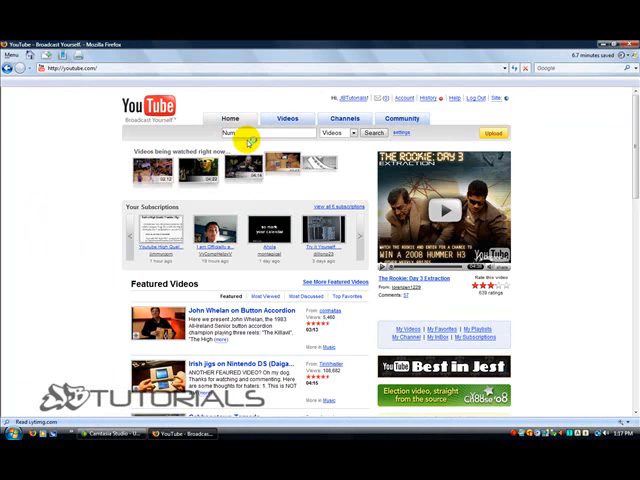
Step: Open Linkin Park's 'Numb' video from YouTube results and copy its URL
click(375, 133)
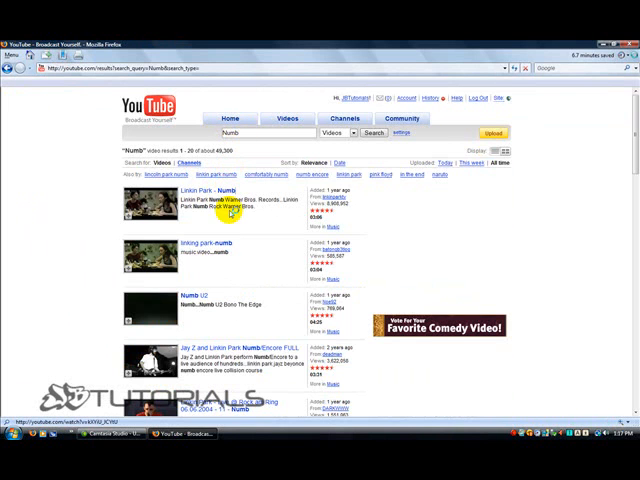
click(200, 192)
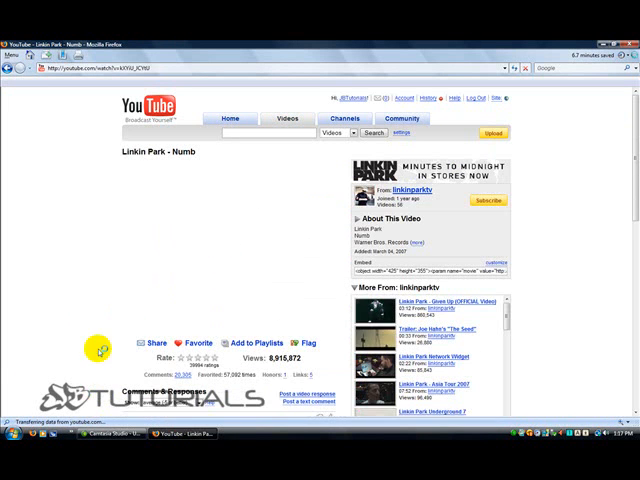
right_click(130, 72)
text(keepvi.com)
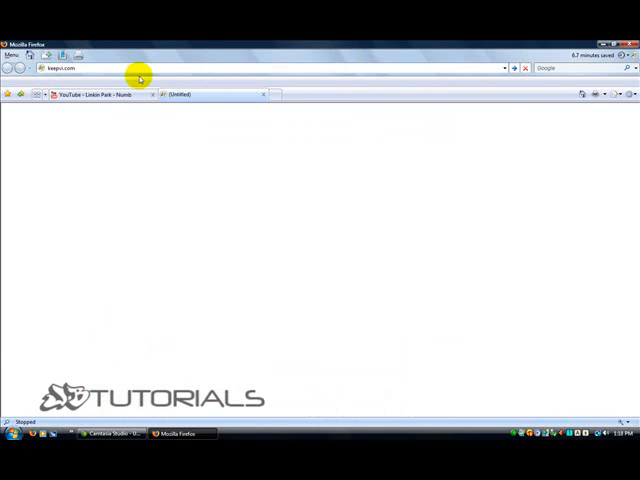
Step: Fetch the Numb video's links on keepvid.com and save the .flv file to disk
click(100, 94)
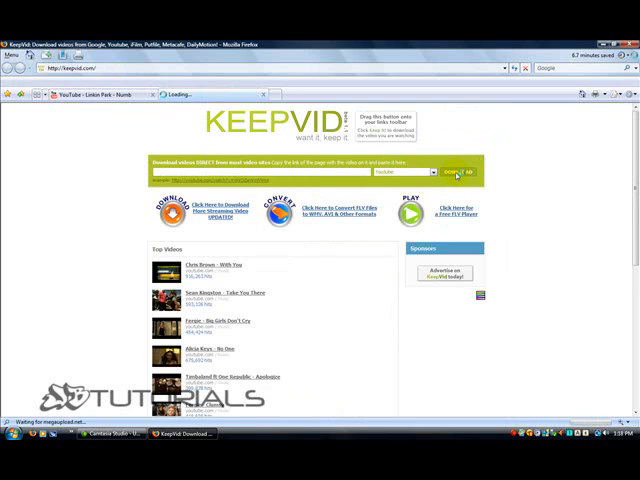
click(455, 172)
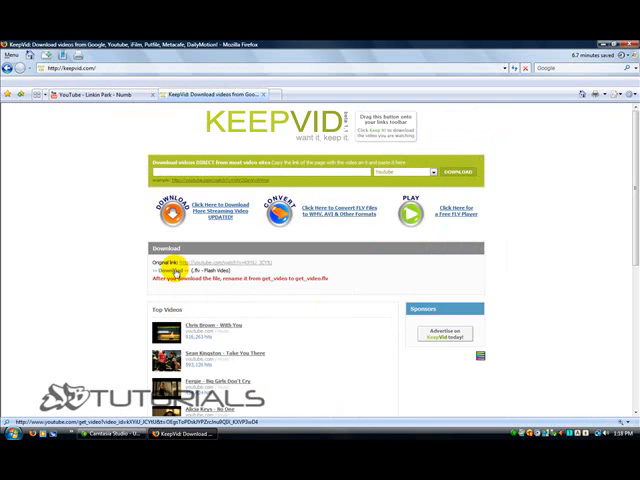
click(172, 271)
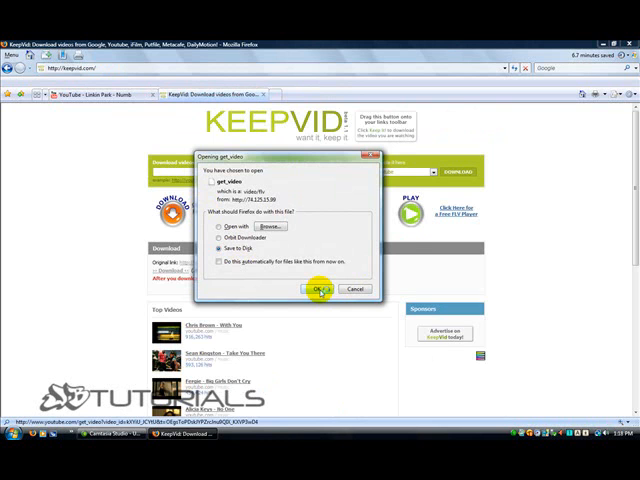
click(321, 289)
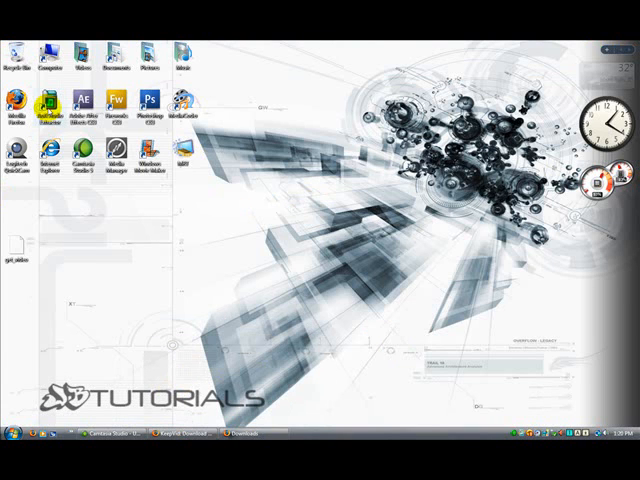
Step: Launch AoA Audio Extractor from its desktop shortcut
double_click(49, 100)
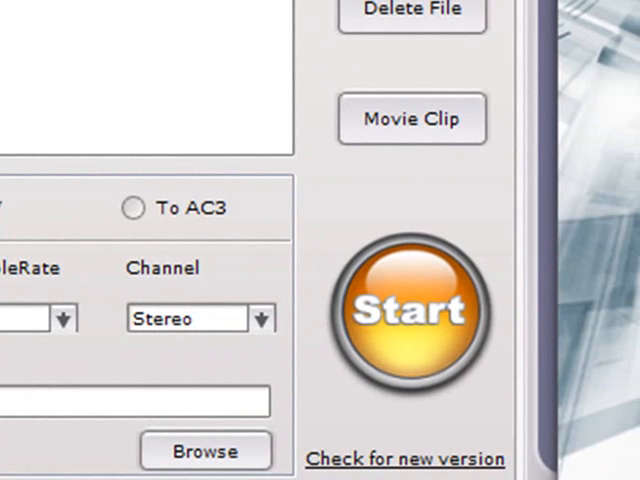
mouse_move(195, 380)
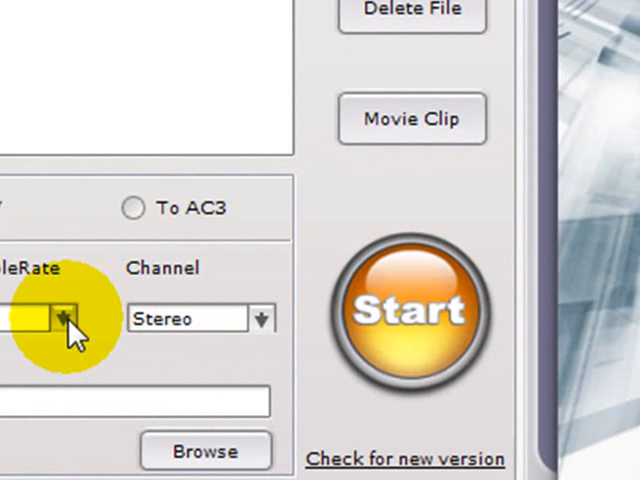
mouse_move(15, 315)
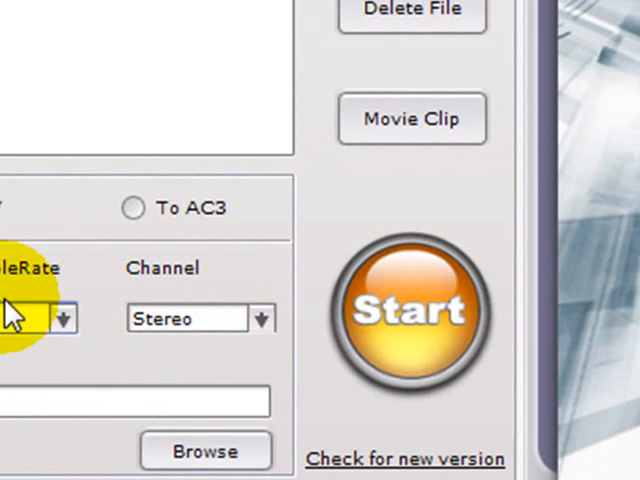
Step: Pick the audio sample rate for get_video.flv's MP3 output
click(347, 288)
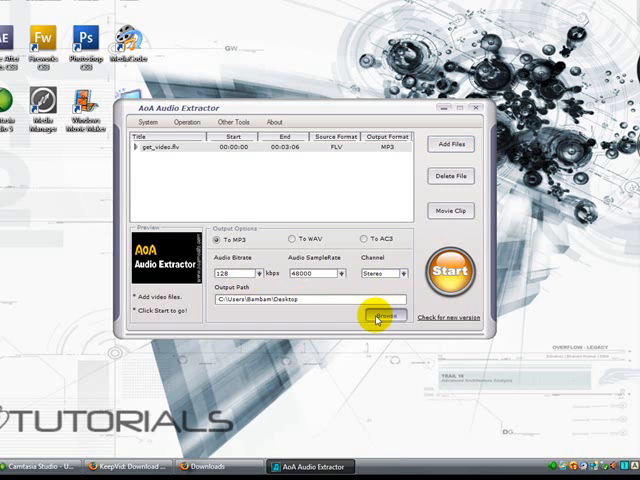
Step: Set Desktop as output folder, extract the MP3, and dismiss the success message
click(383, 316)
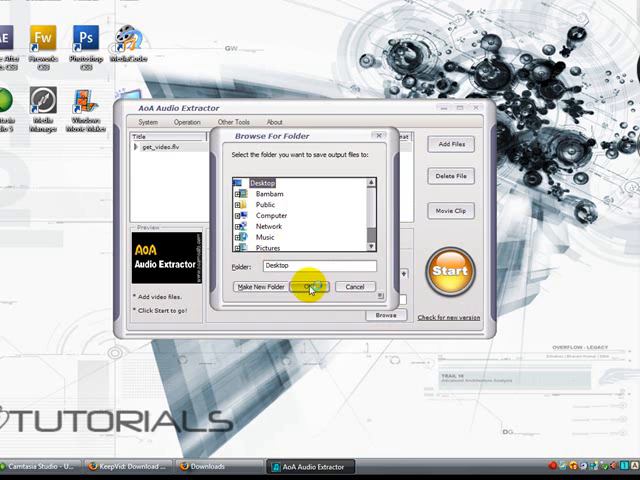
click(310, 287)
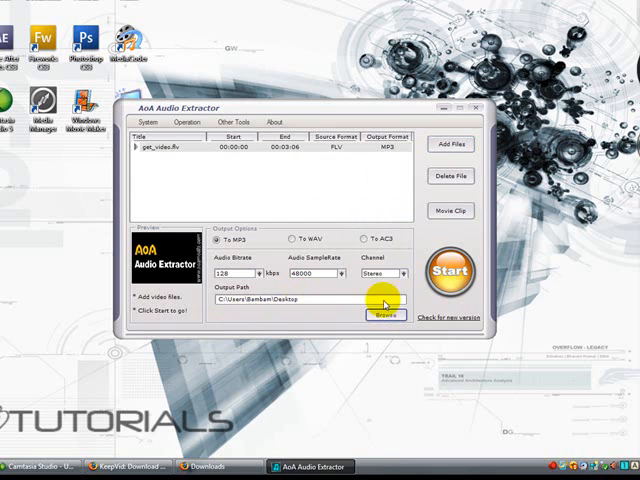
mouse_move(452, 271)
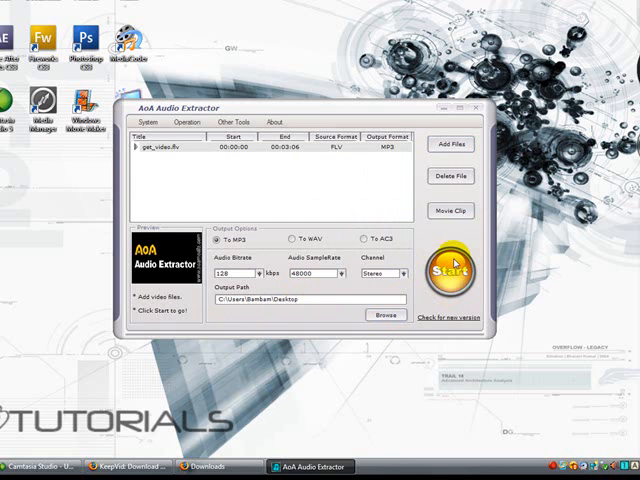
click(449, 271)
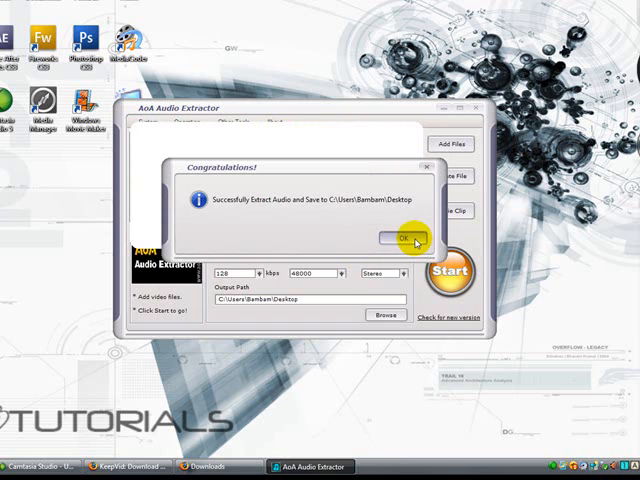
click(398, 236)
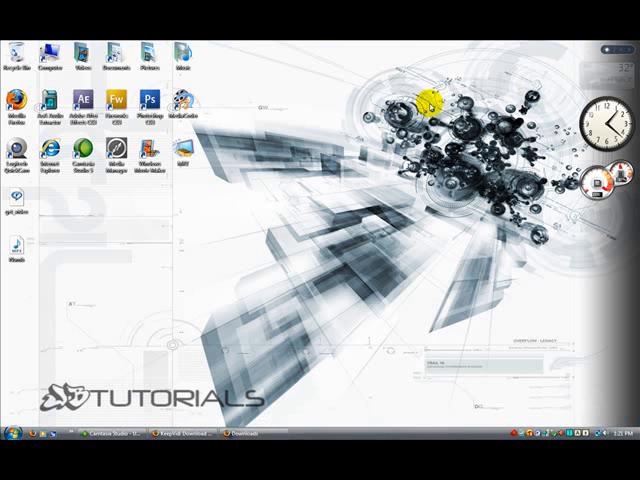
mouse_move(248, 315)
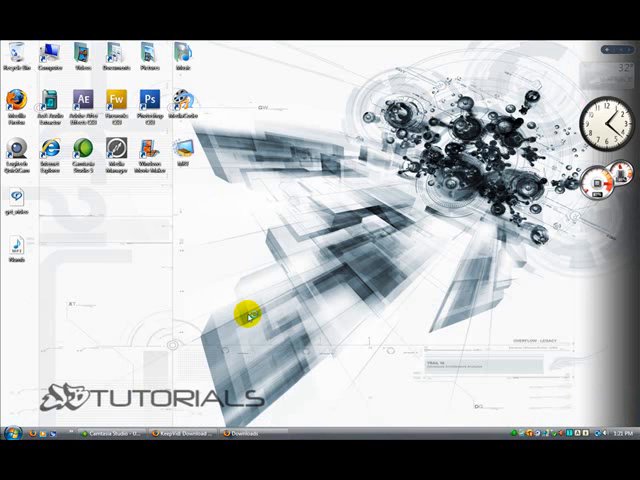